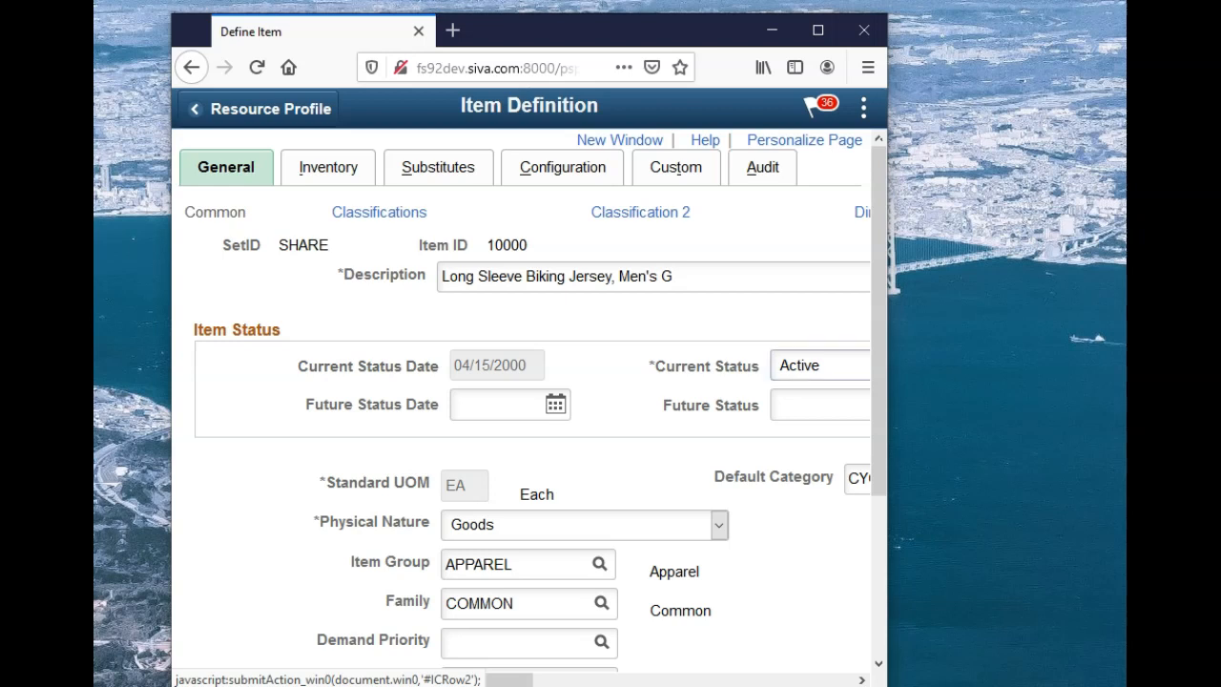
# In the component's Definition Properties Style settings, enable the Classic Plus theme
pyautogui.click(269, 107)
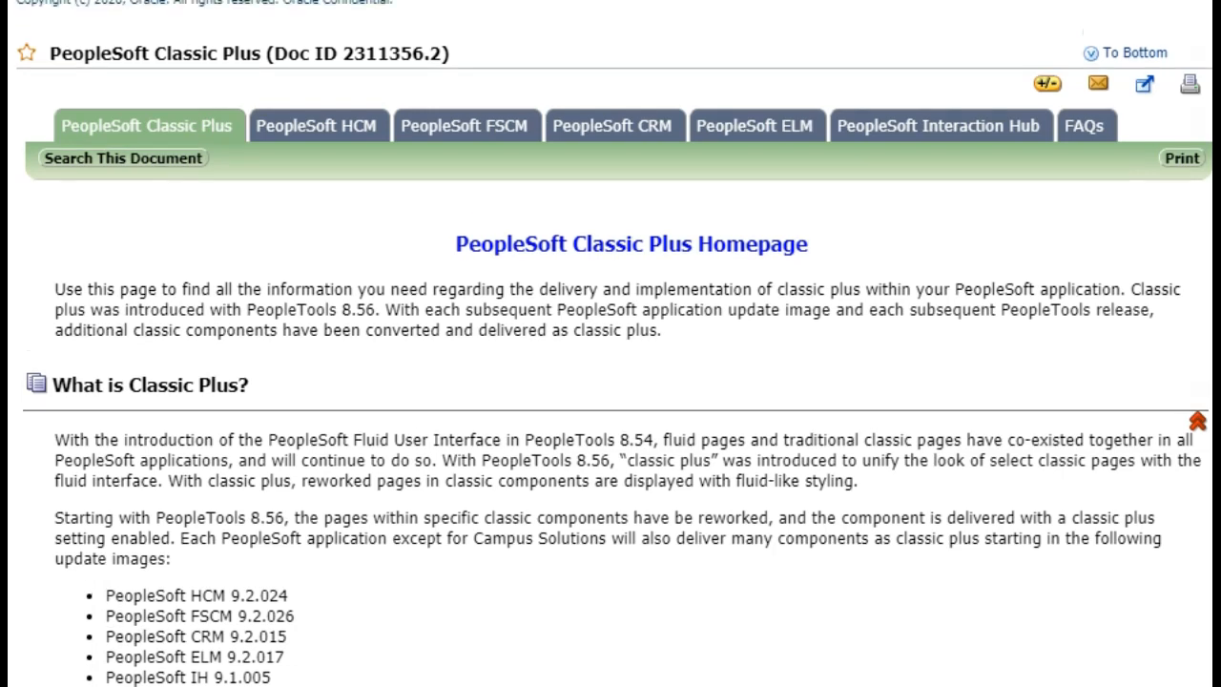
pyautogui.scroll(-3)
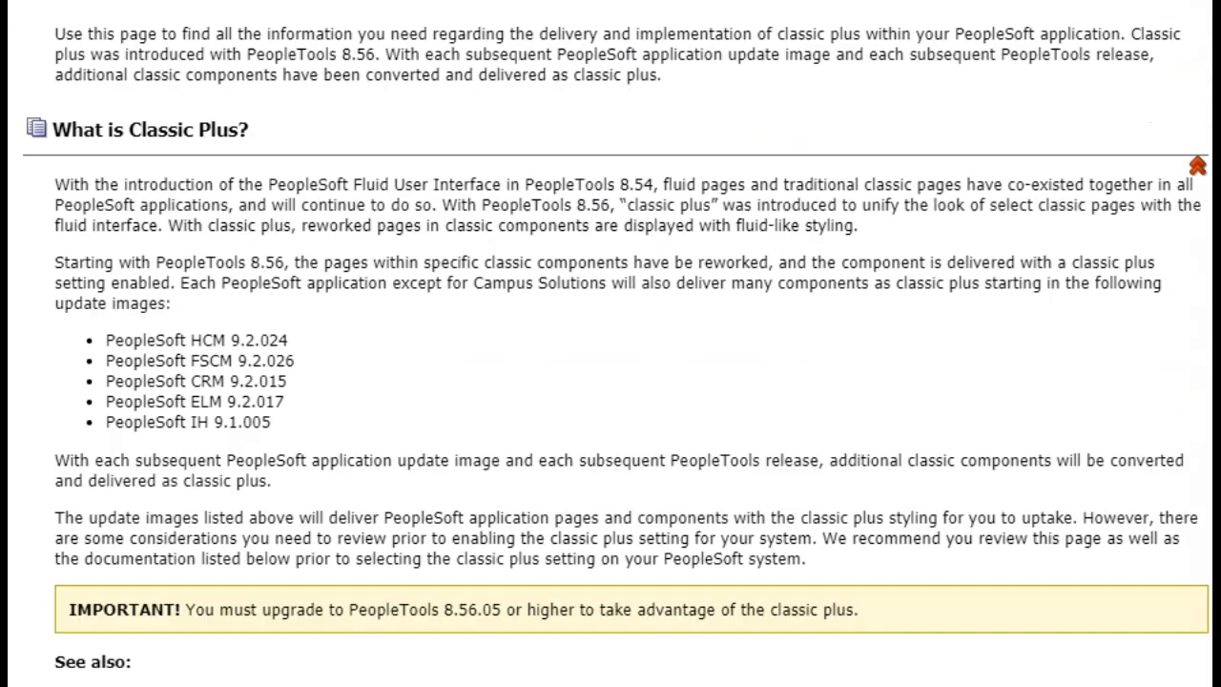
pyautogui.moveTo(195, 611); pyautogui.dragTo(499, 611)
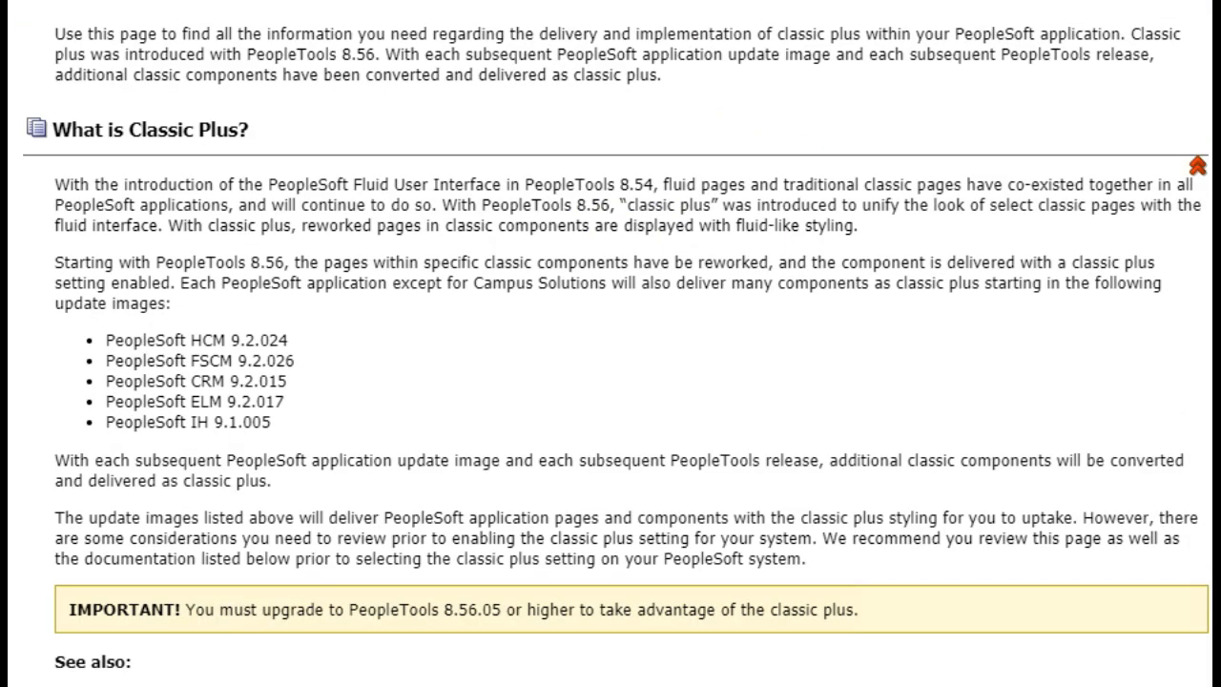
pyautogui.moveTo(176, 360); pyautogui.dragTo(294, 361)
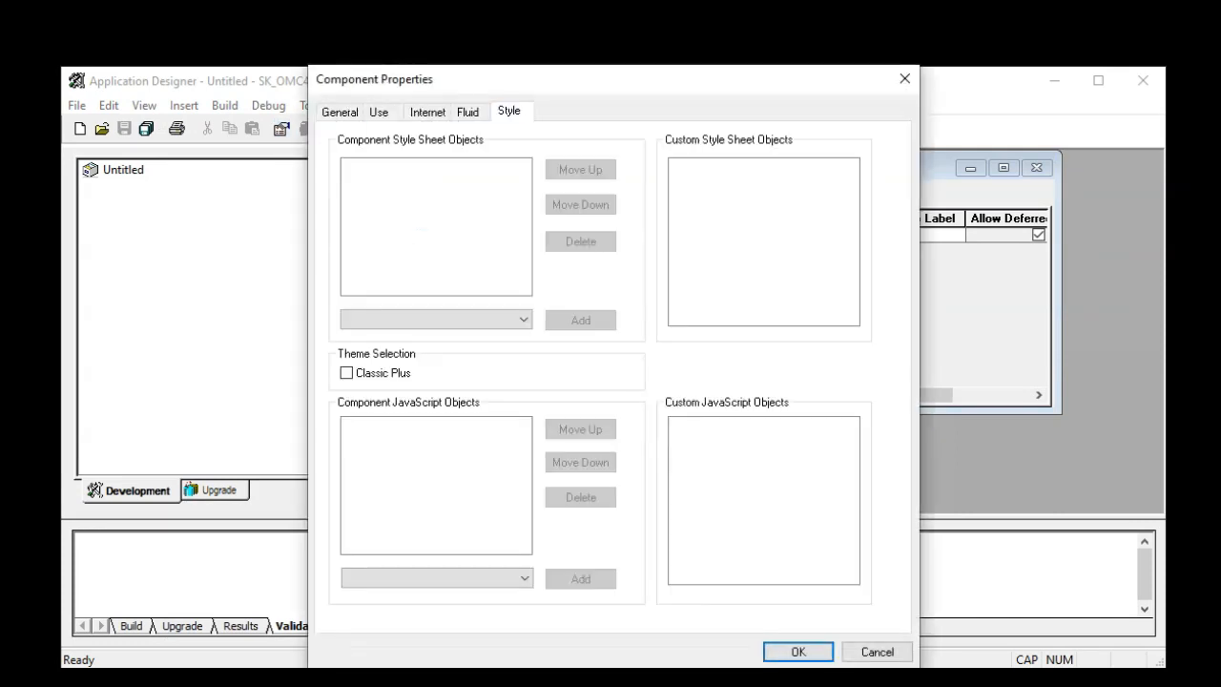
pyautogui.click(347, 372)
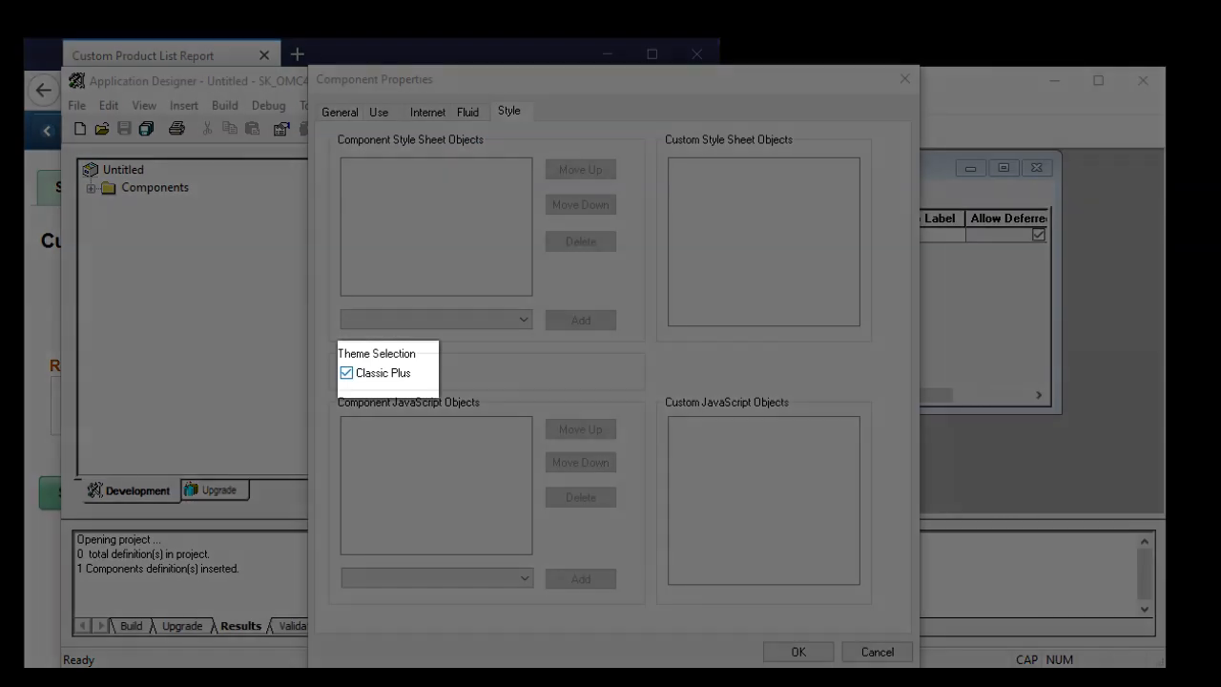
# Confirm the Component Properties dialog to keep Classic Plus enabled
pyautogui.click(347, 372)
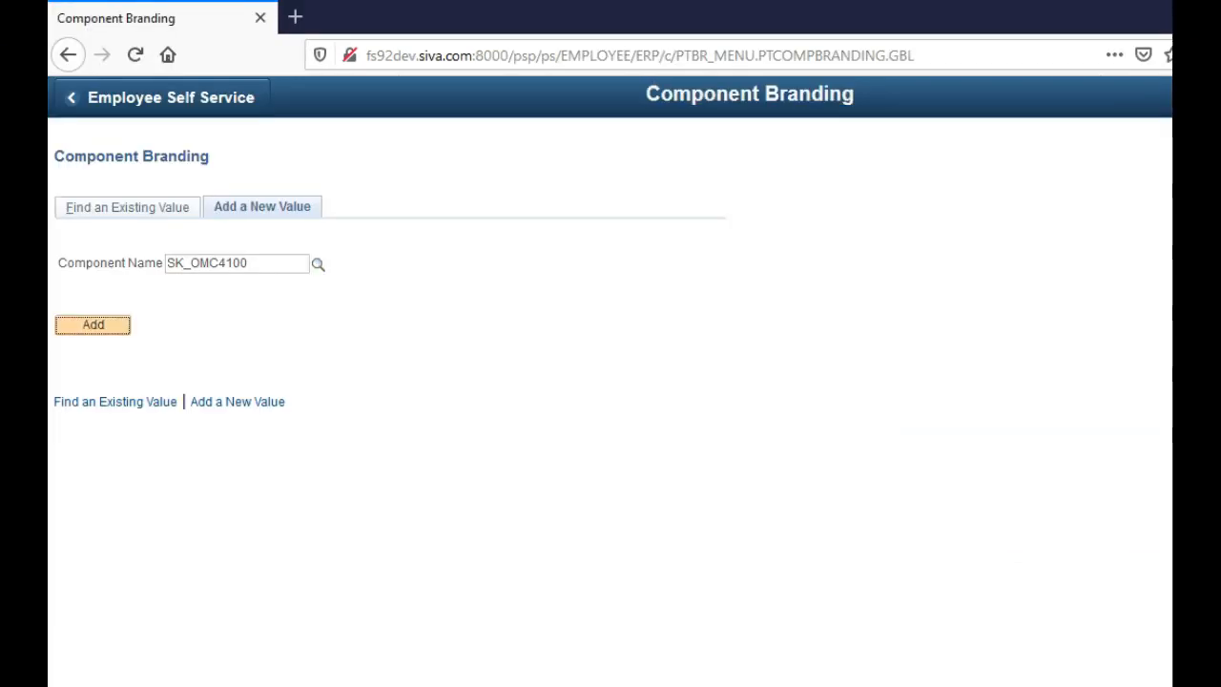
# Add SK_OMC4100 on Component Branding, use the existing entry and tick Classic Plus
pyautogui.click(92, 324)
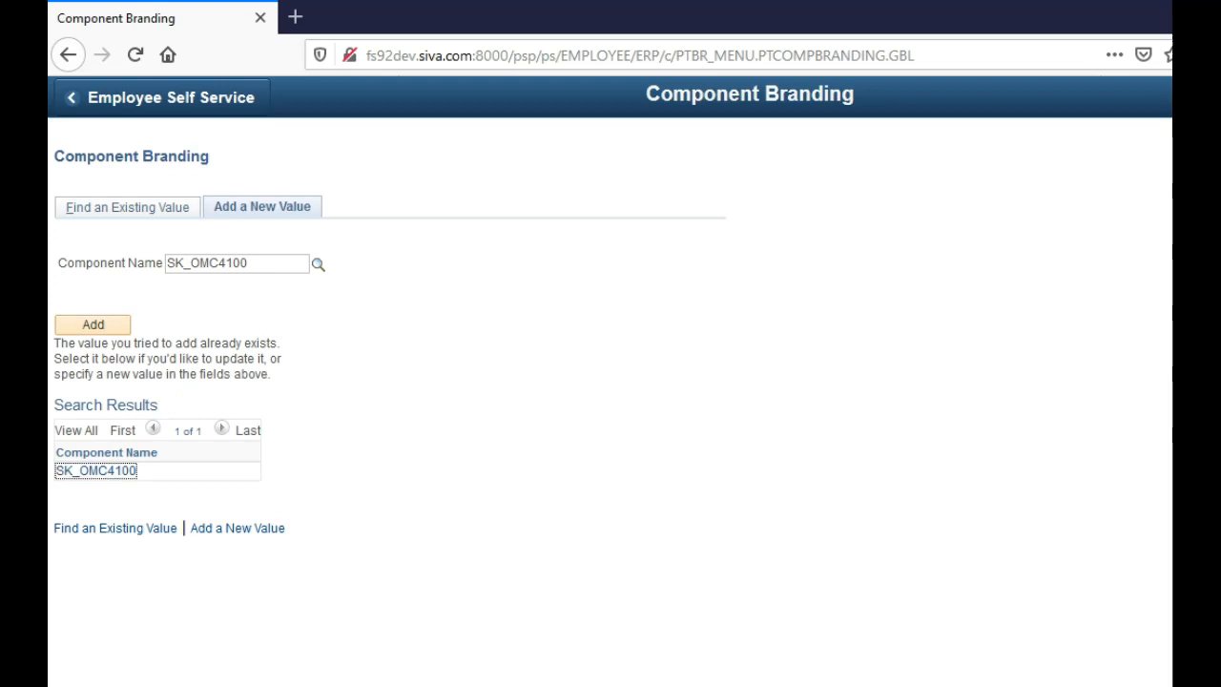
pyautogui.click(96, 469)
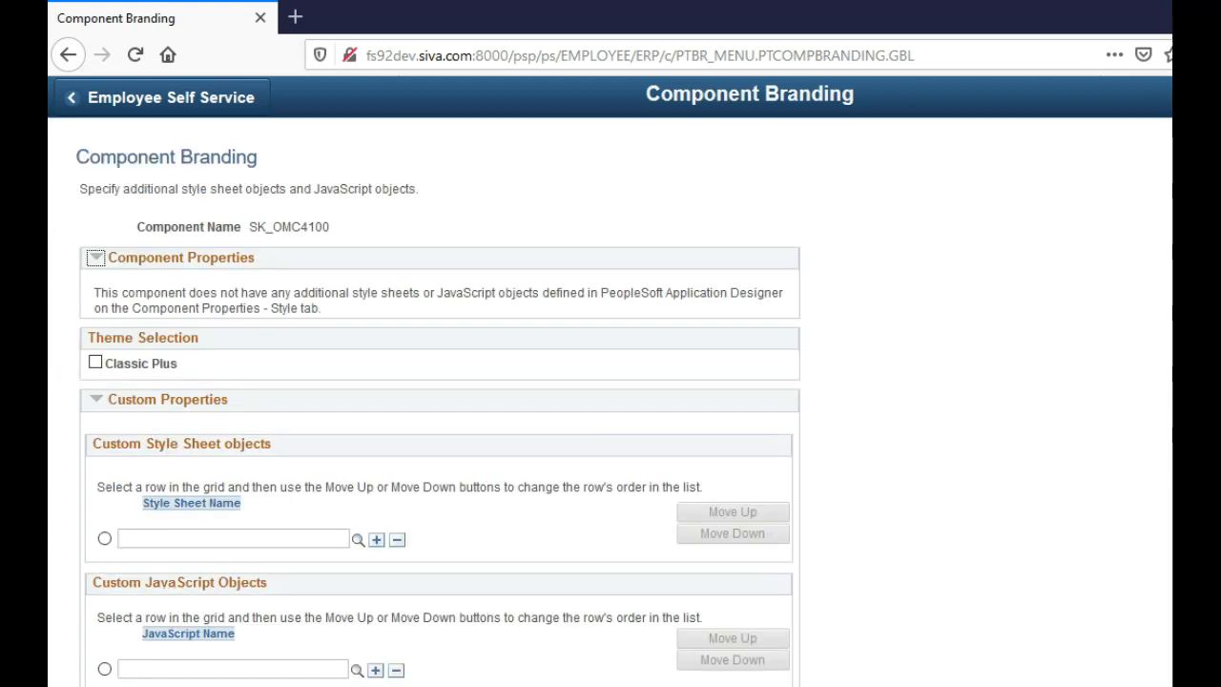
pyautogui.click(95, 362)
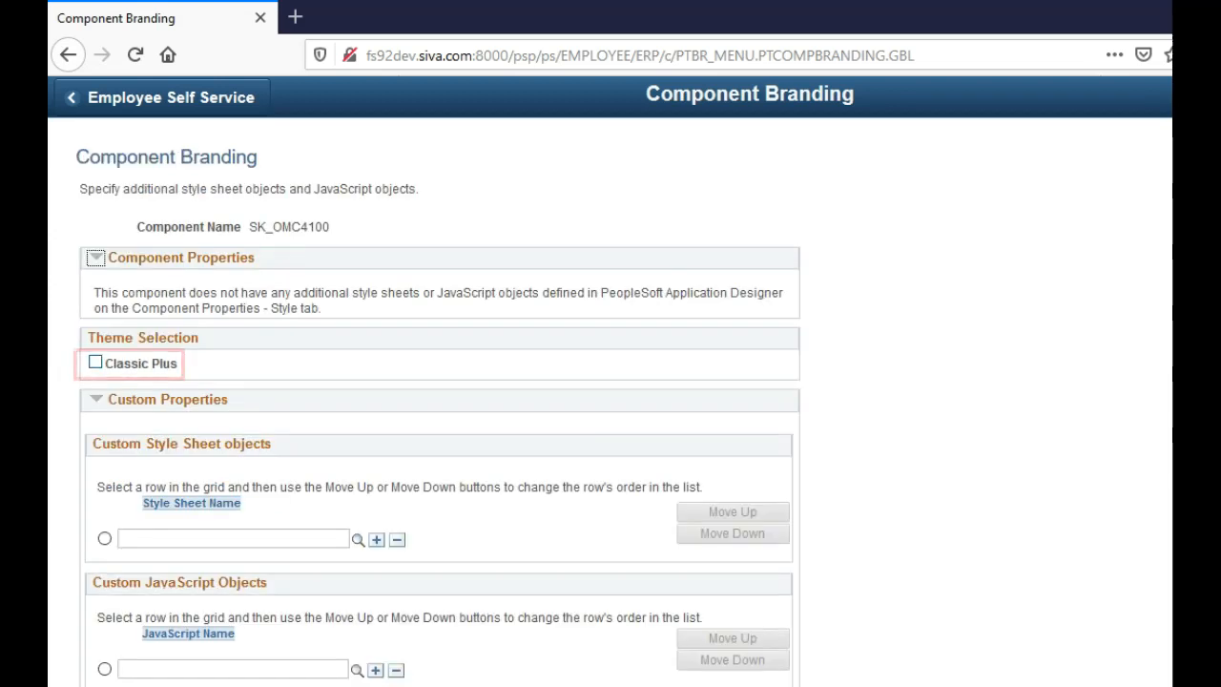
pyautogui.click(95, 363)
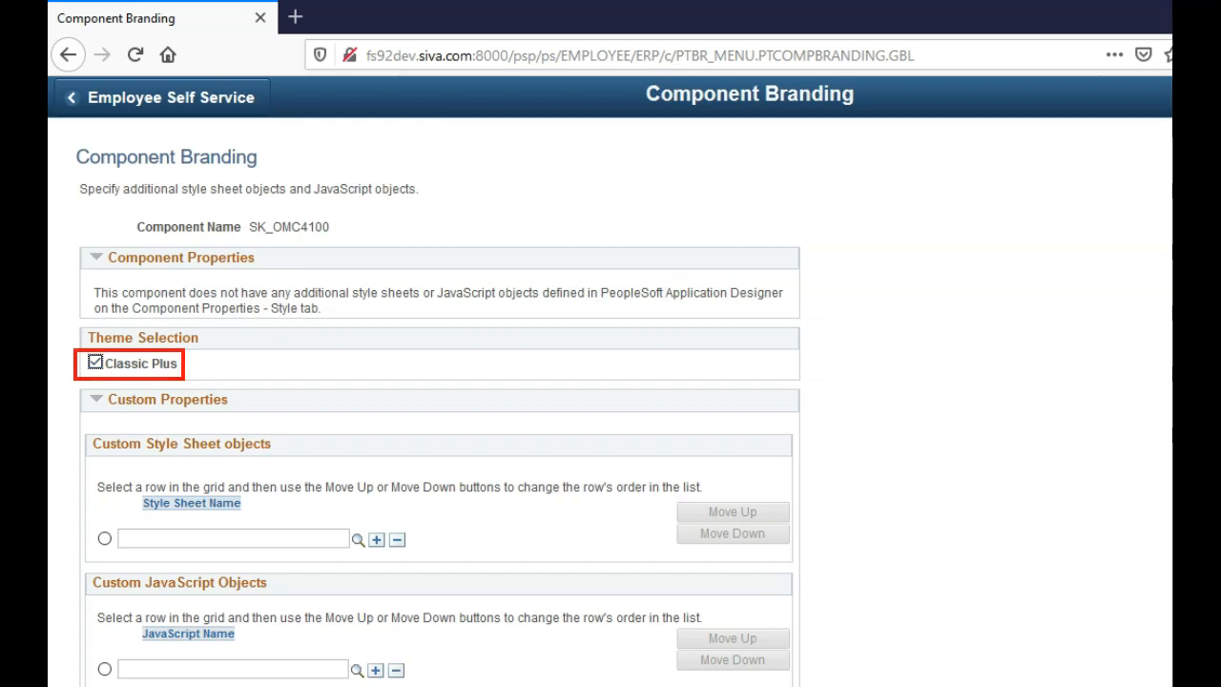